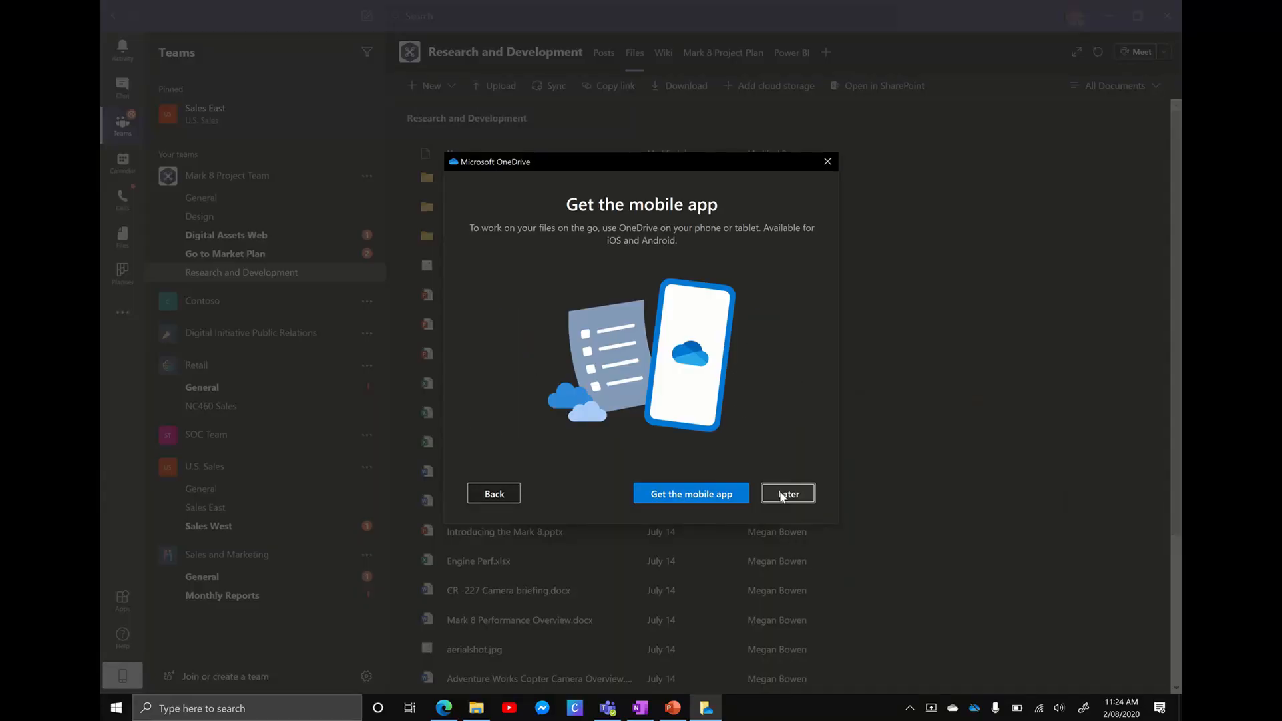
Defer the mobile app offer with Later to reach the OneDrive-is-ready screen
left_click(786, 492)
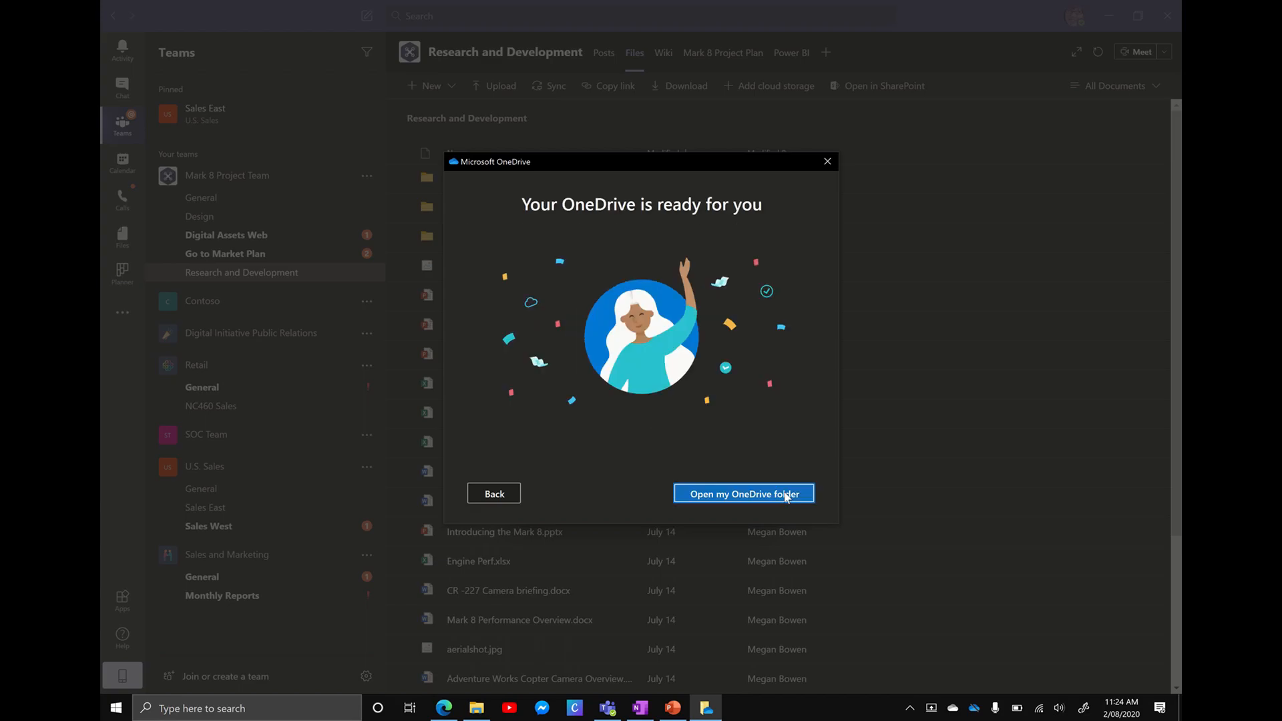
Show the synced Contoso OneDrive folder and select the Mark 8 Project Team folder
left_click(742, 493)
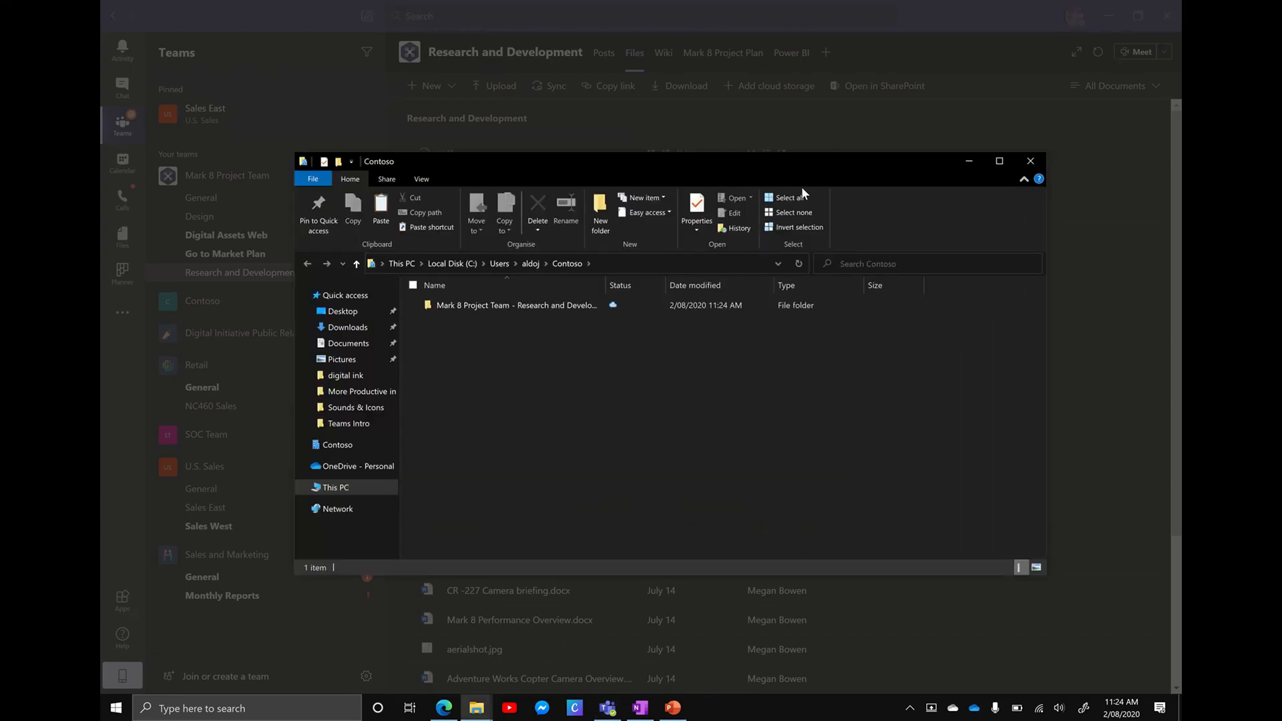
mouse_move(824, 175)
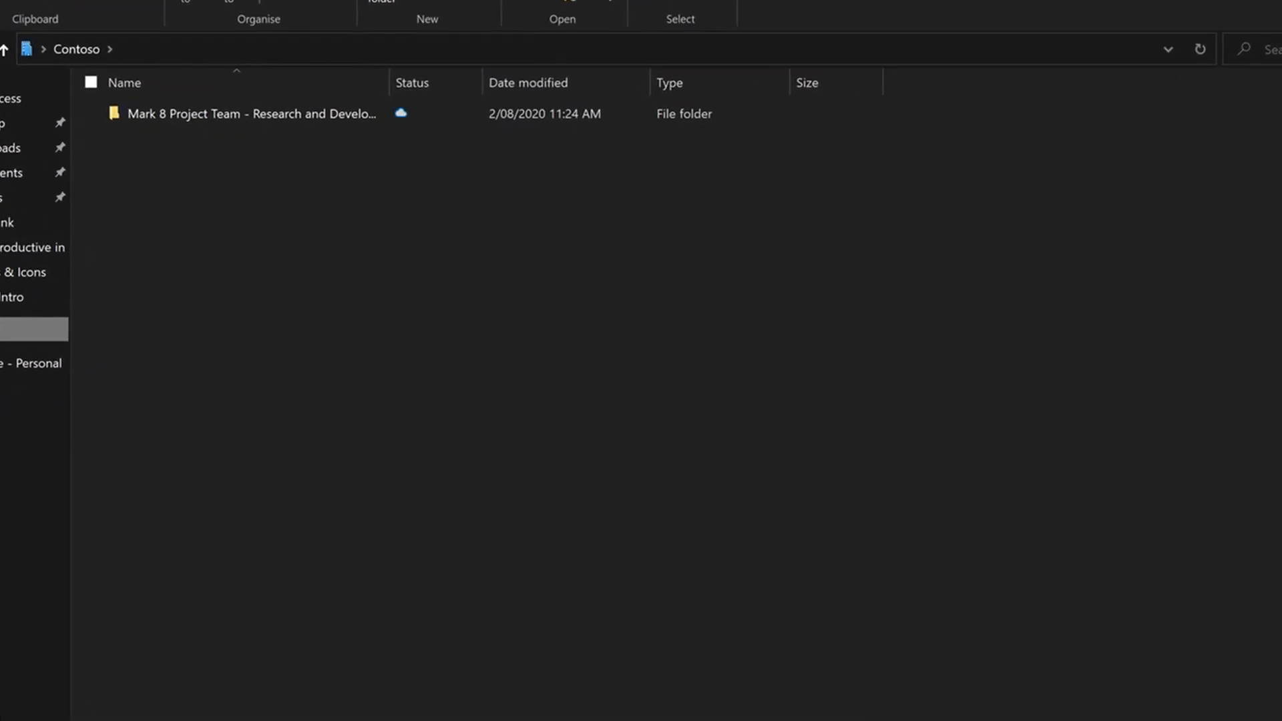
mouse_move(409, 114)
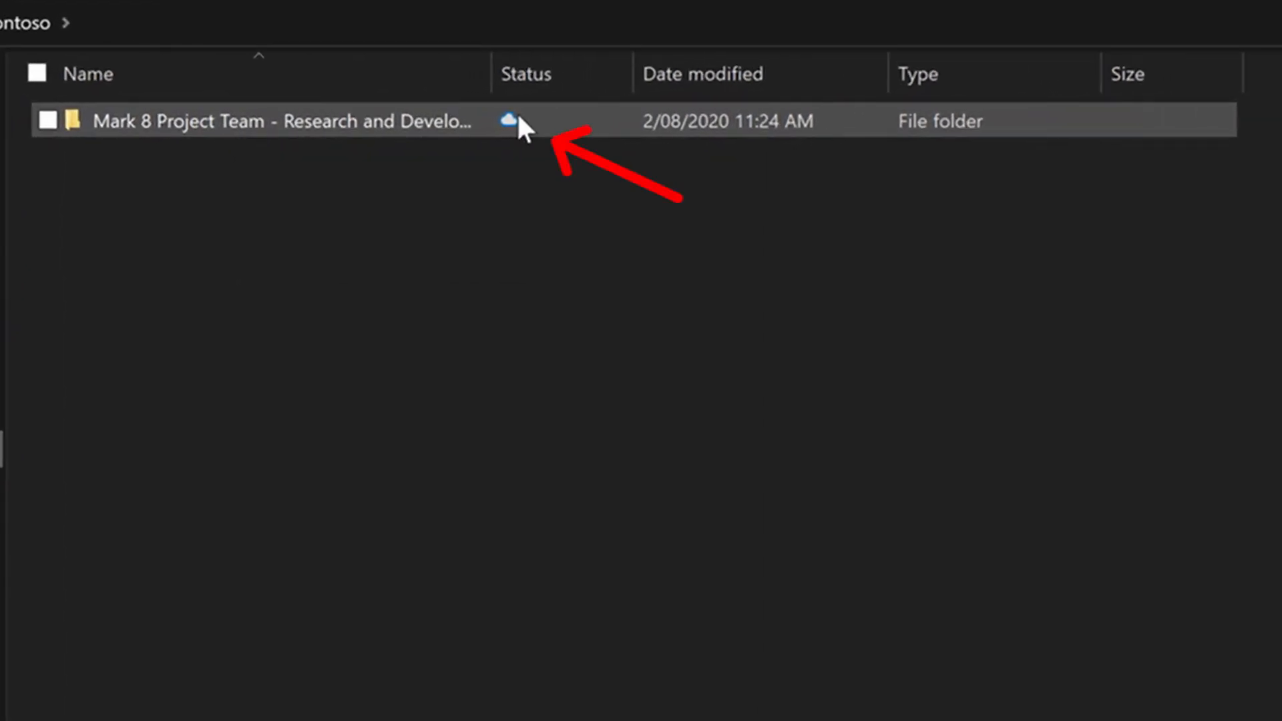
left_click(48, 122)
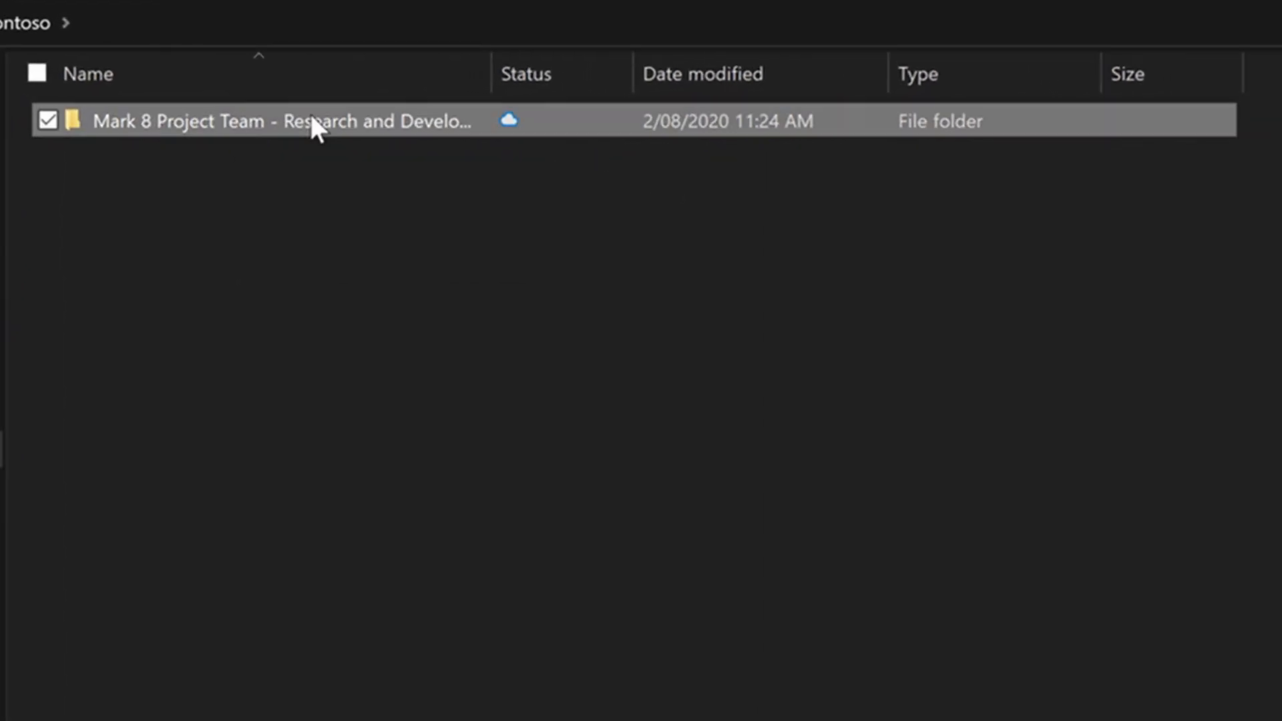
Enter the Mark 8 Project Team - Research and Development folder and place Explorer beside Teams
double_click(281, 121)
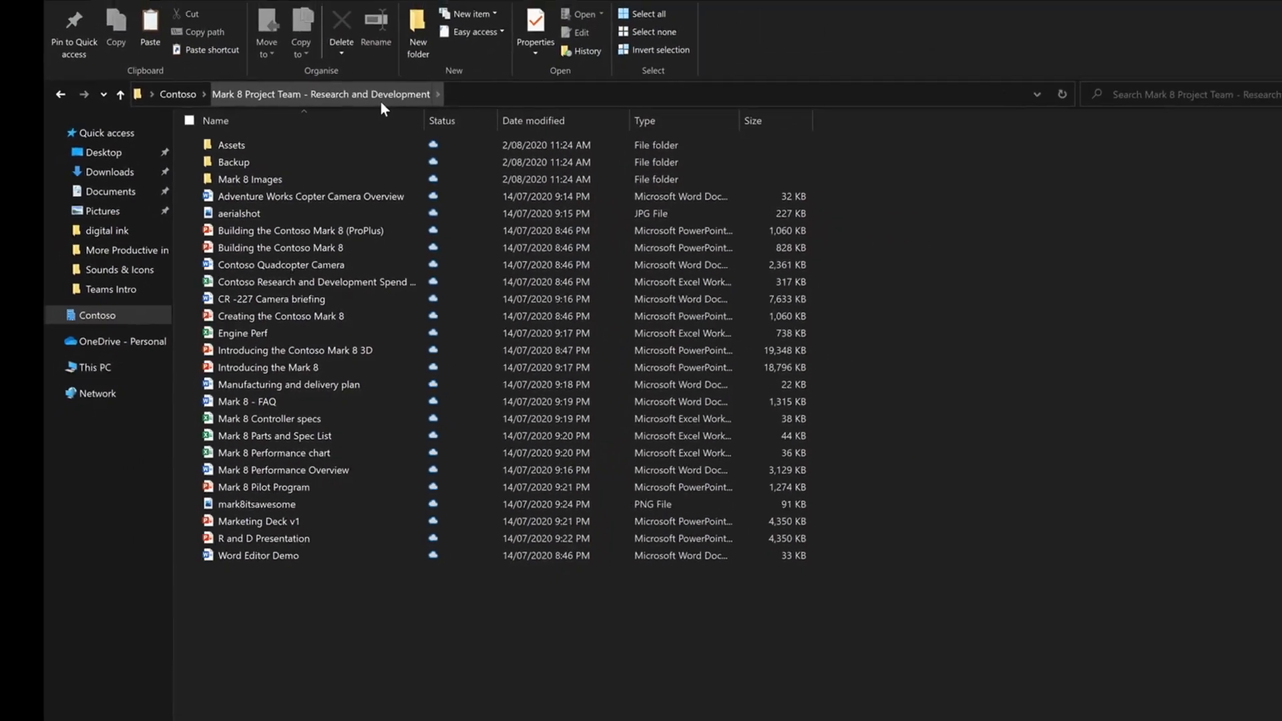
left_click(813, 14)
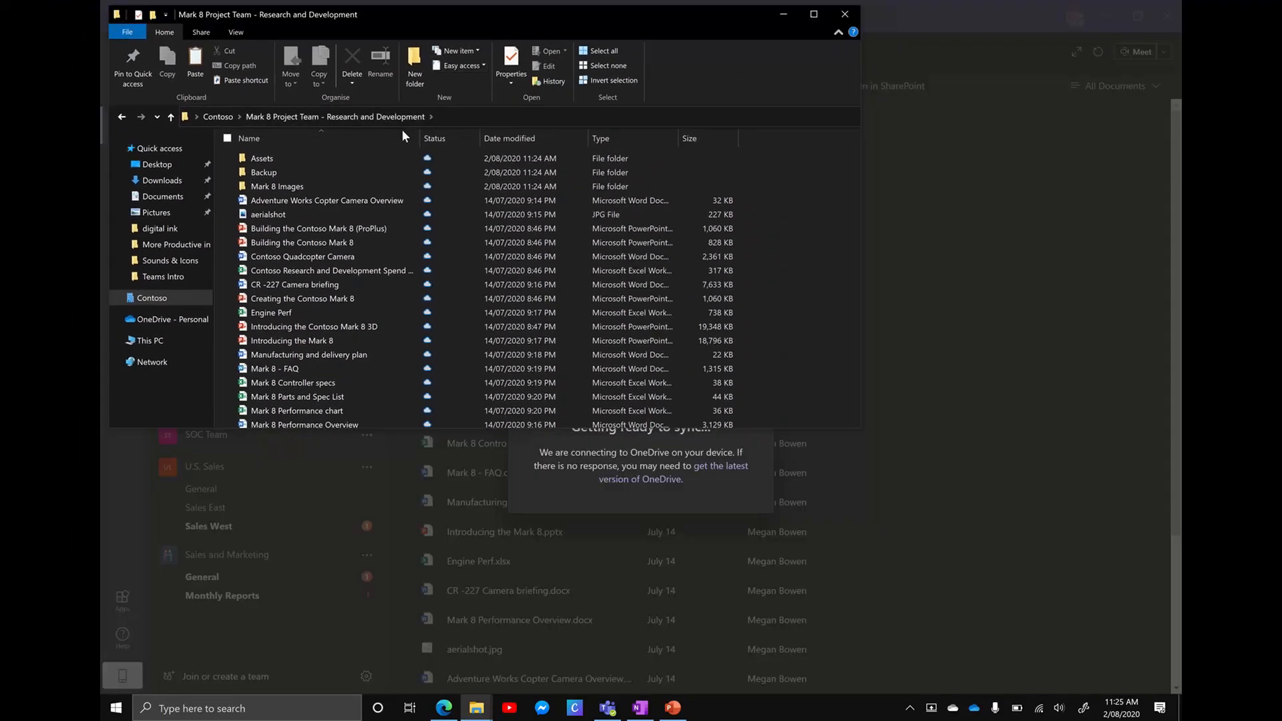